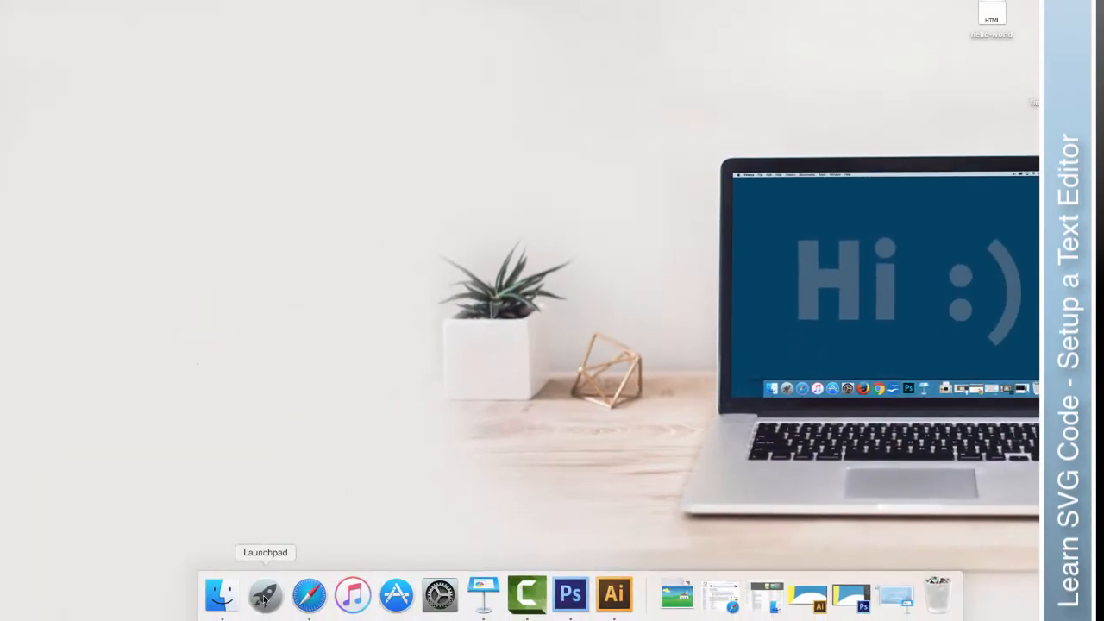
Launch TextEdit and restore all its preferences to their defaults
click(266, 593)
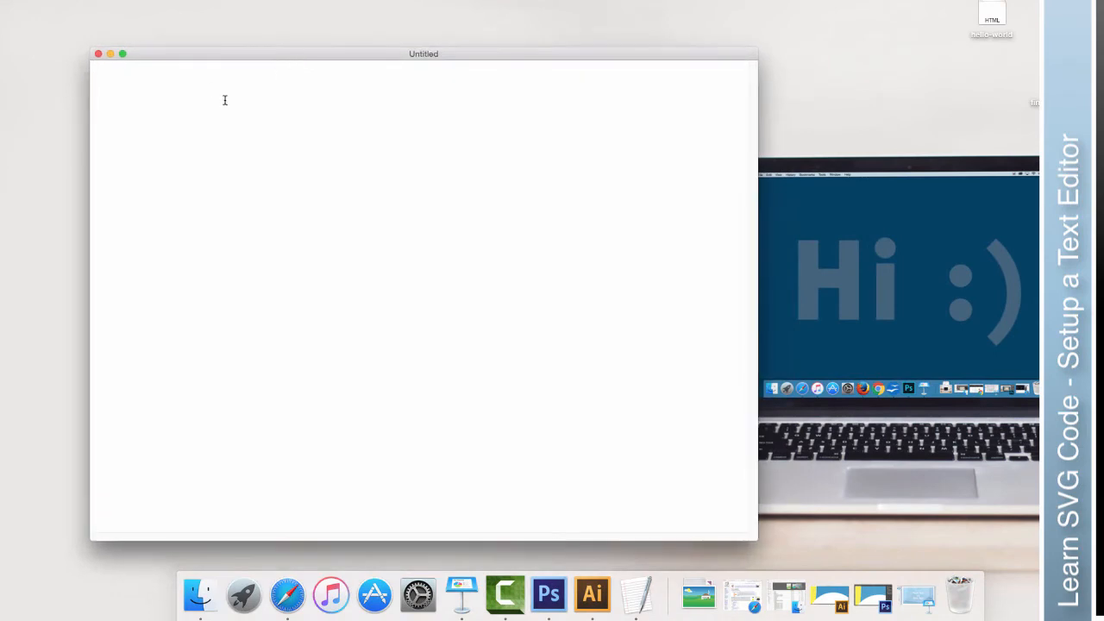
mouse_move(459, 74)
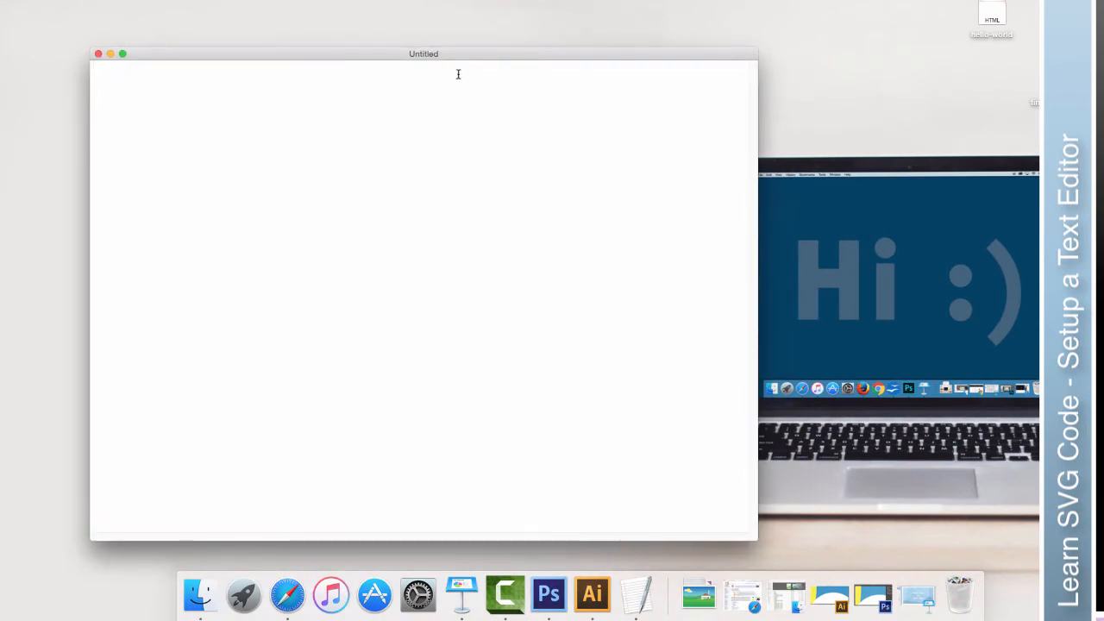
click(57, 7)
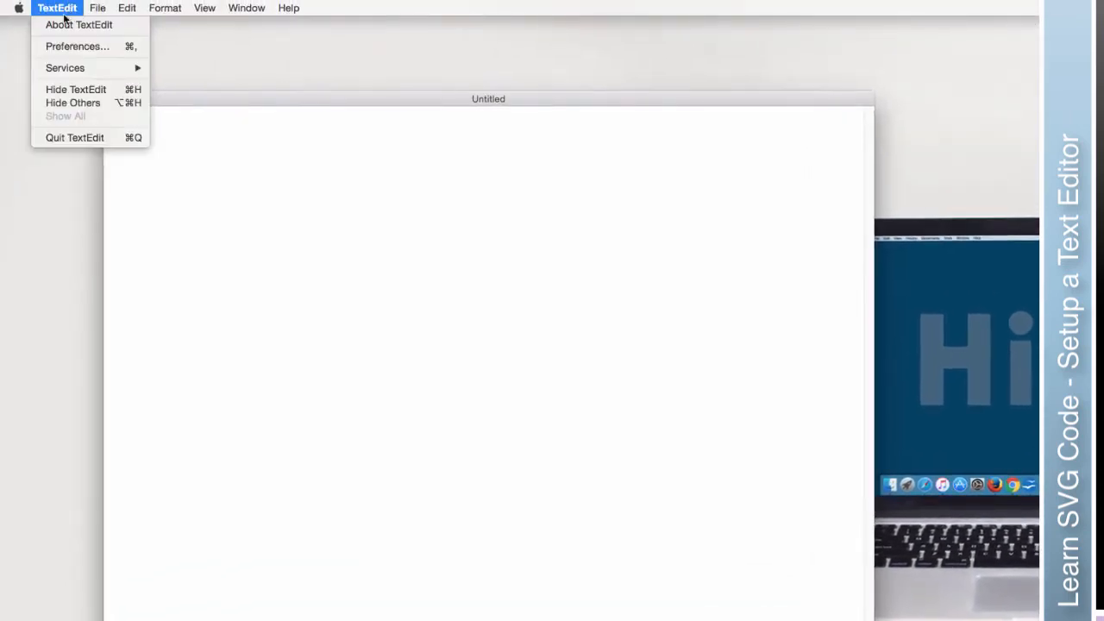
click(76, 45)
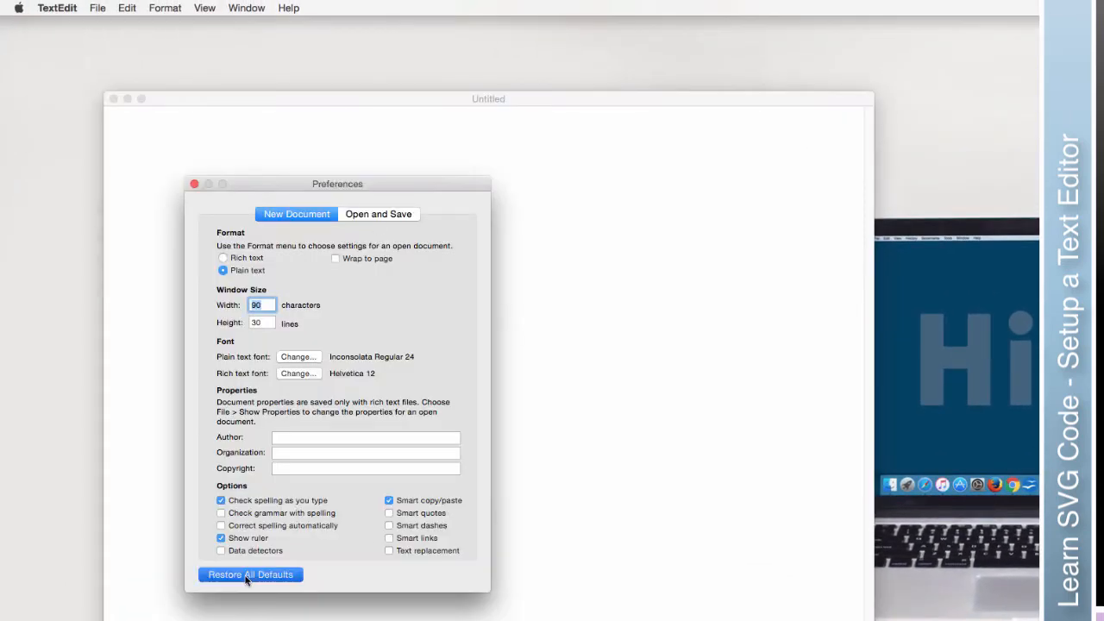
click(193, 183)
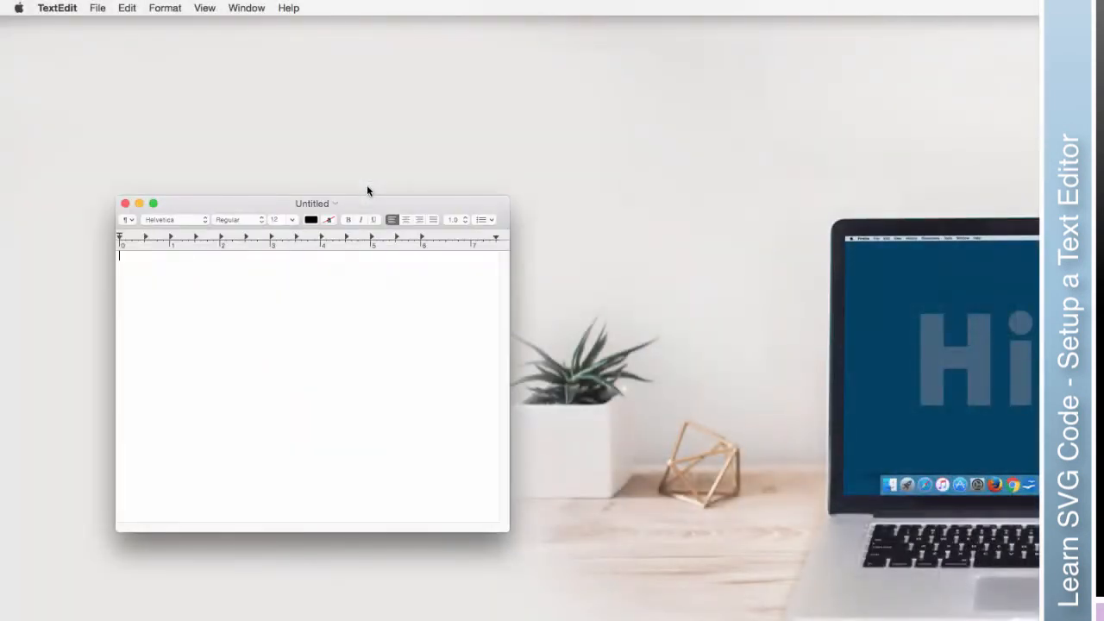
mouse_move(257, 224)
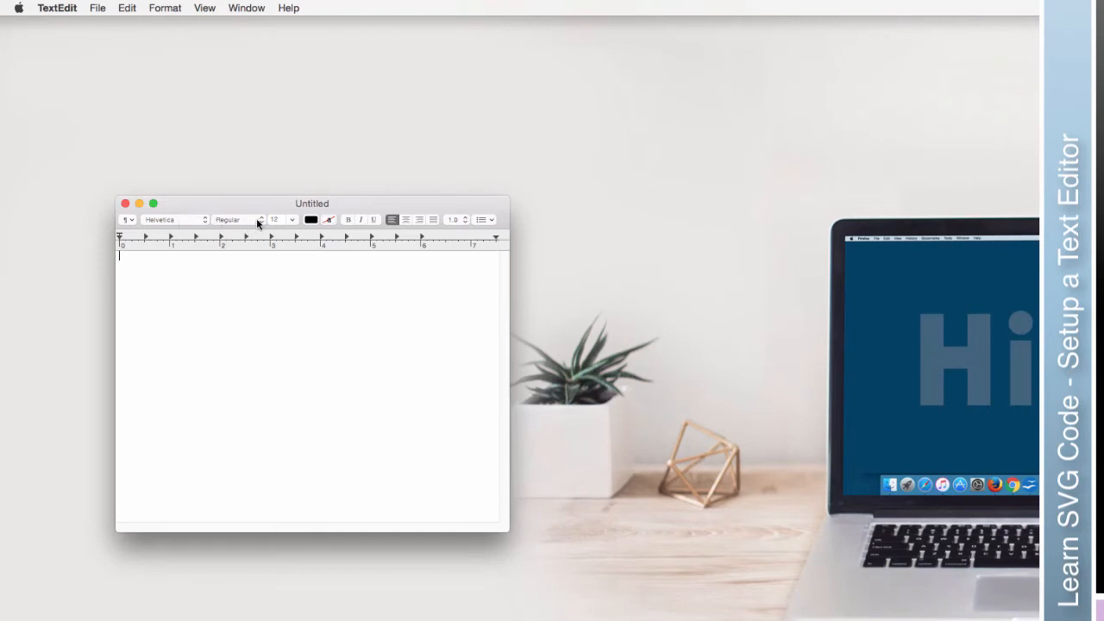
mouse_move(362, 227)
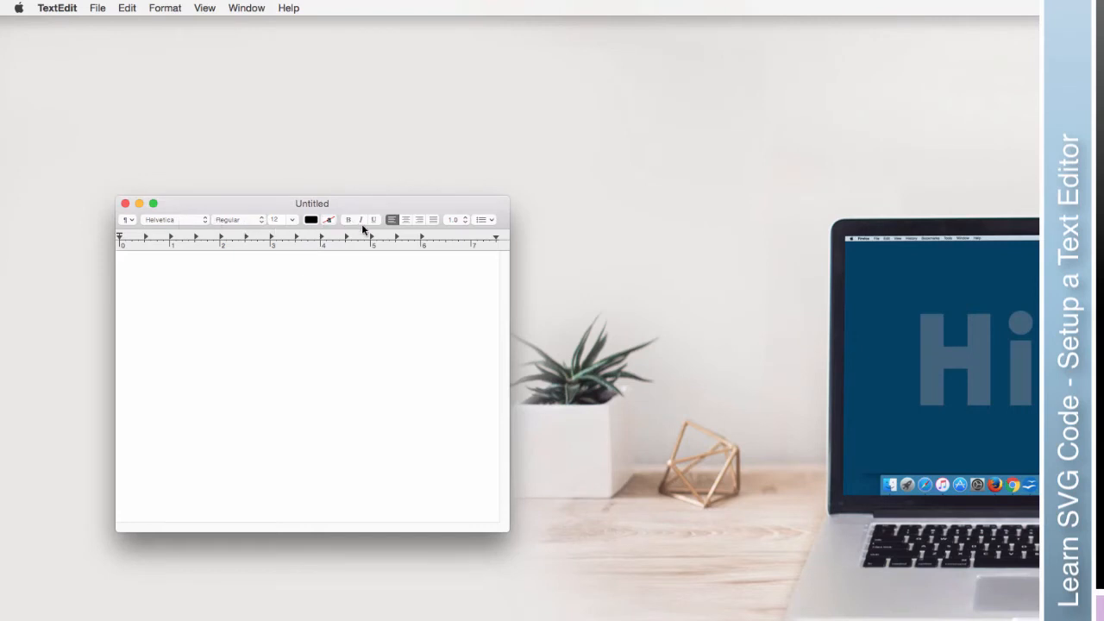
mouse_move(387, 335)
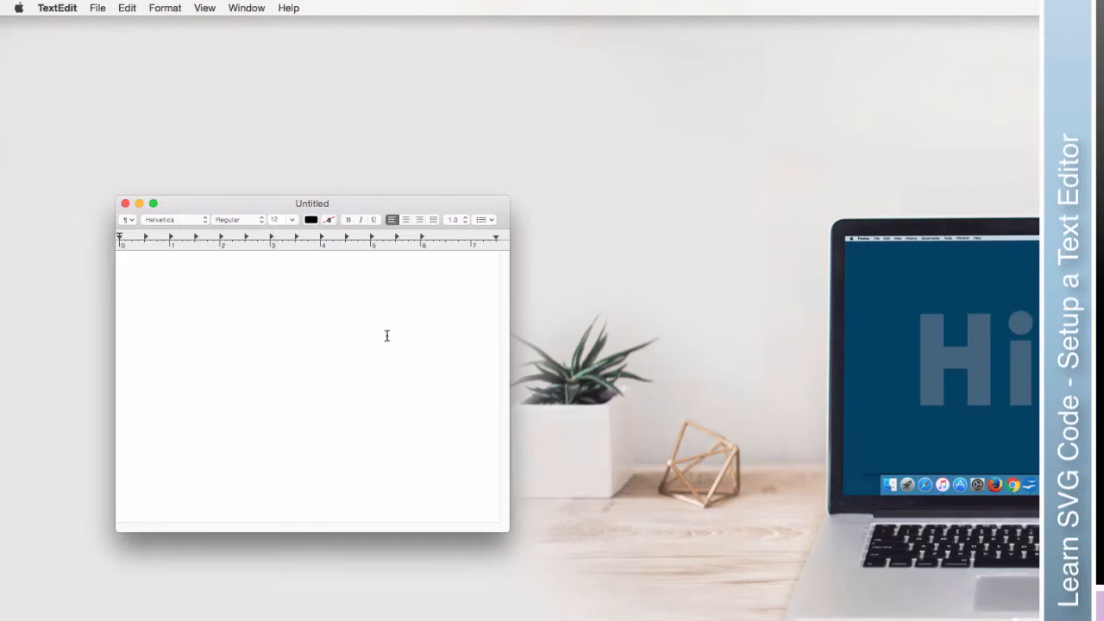
mouse_move(455, 386)
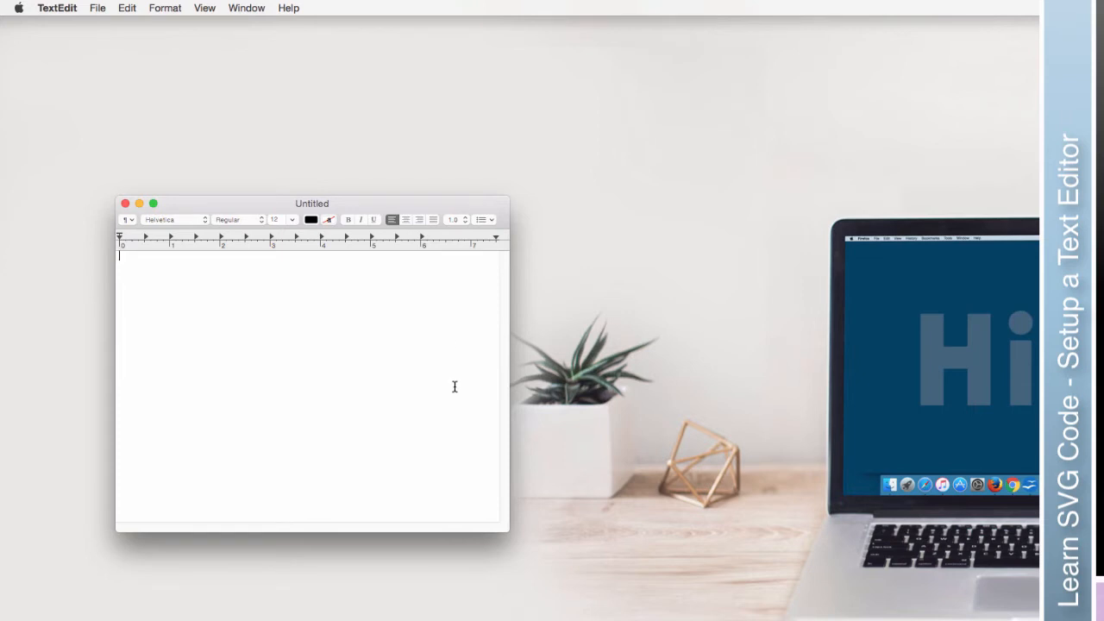
Set the plain text font for new documents to Inconsolata in the Fonts window
click(57, 7)
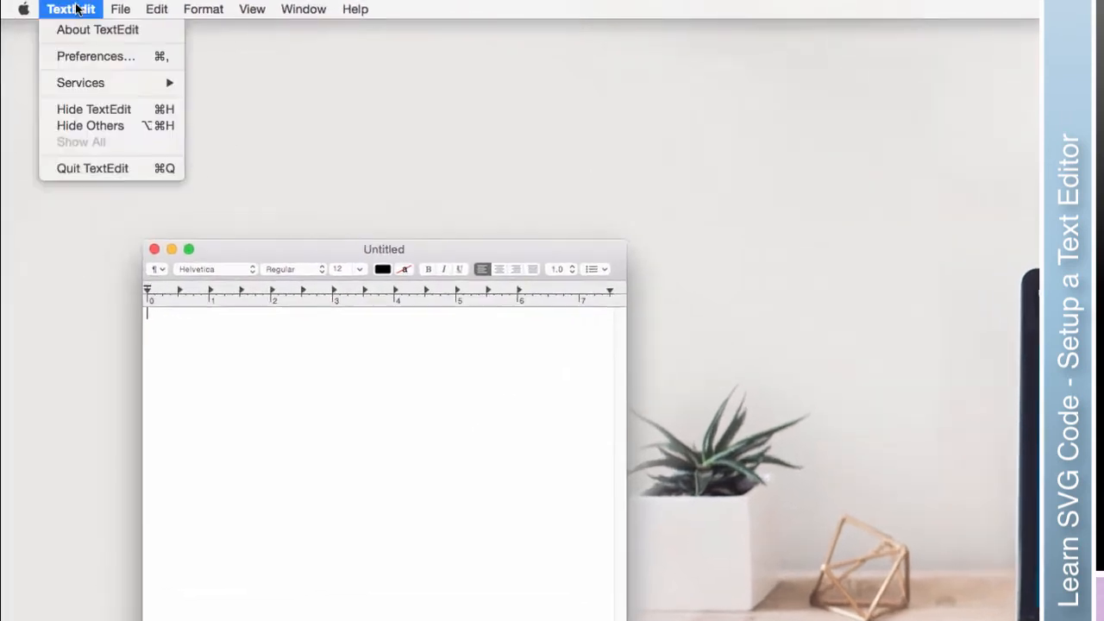
click(96, 55)
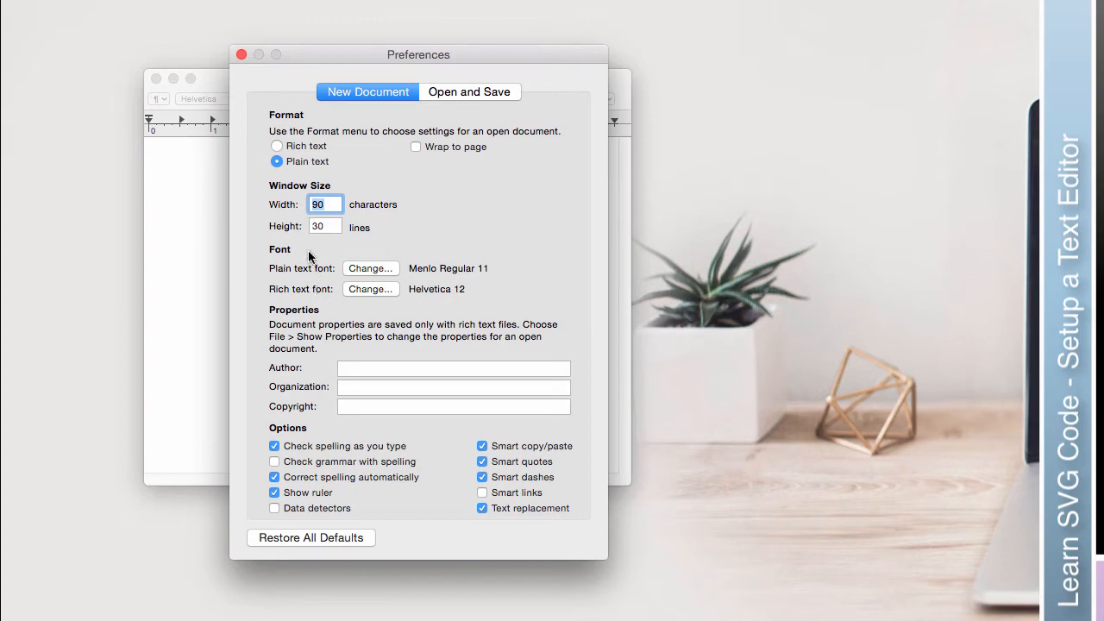
click(371, 269)
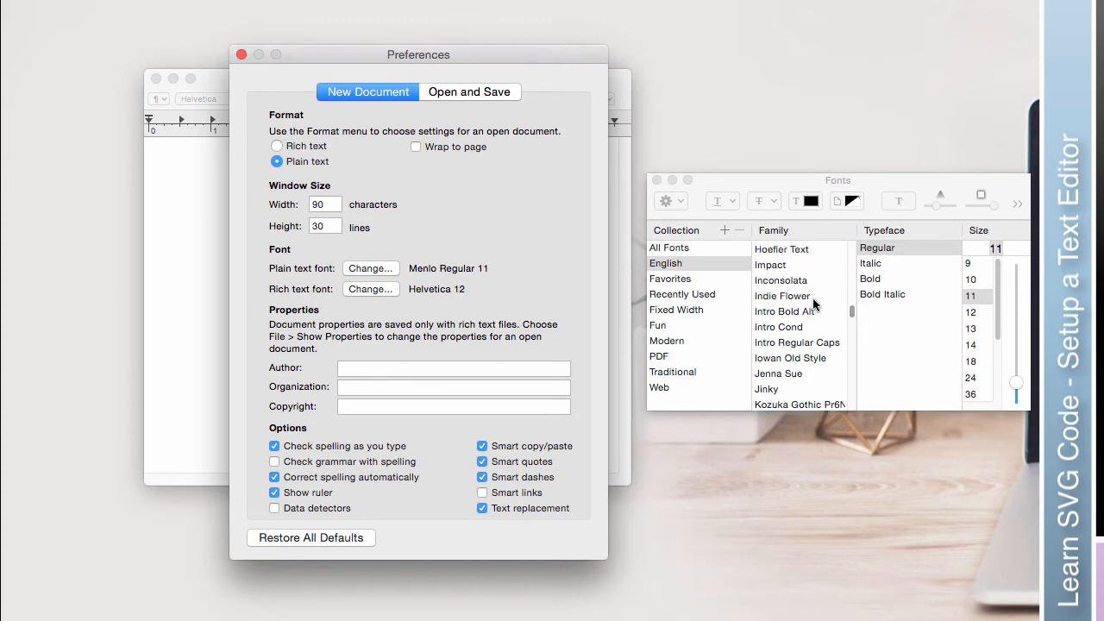
click(780, 279)
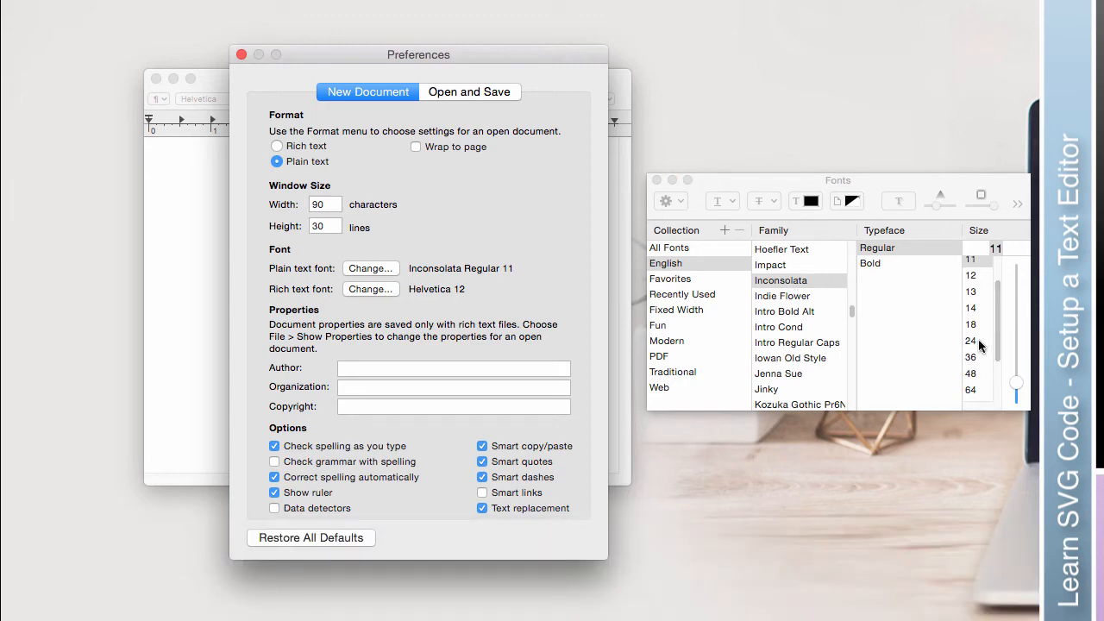
Set the plain text font size to 24 and turn off the ruler and smart quotes
click(970, 341)
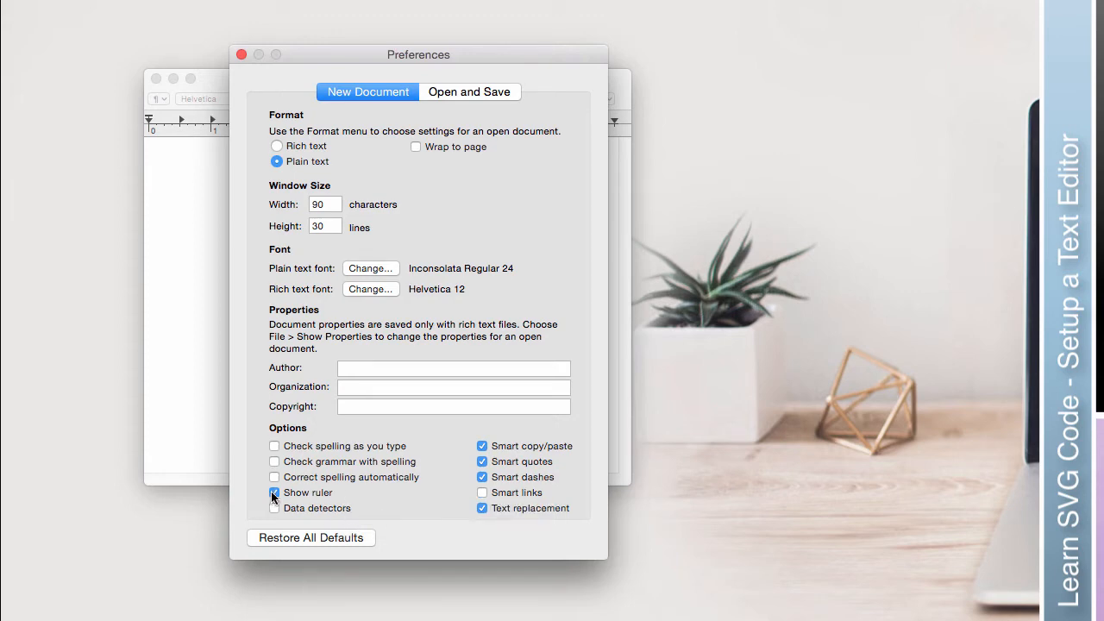
click(274, 493)
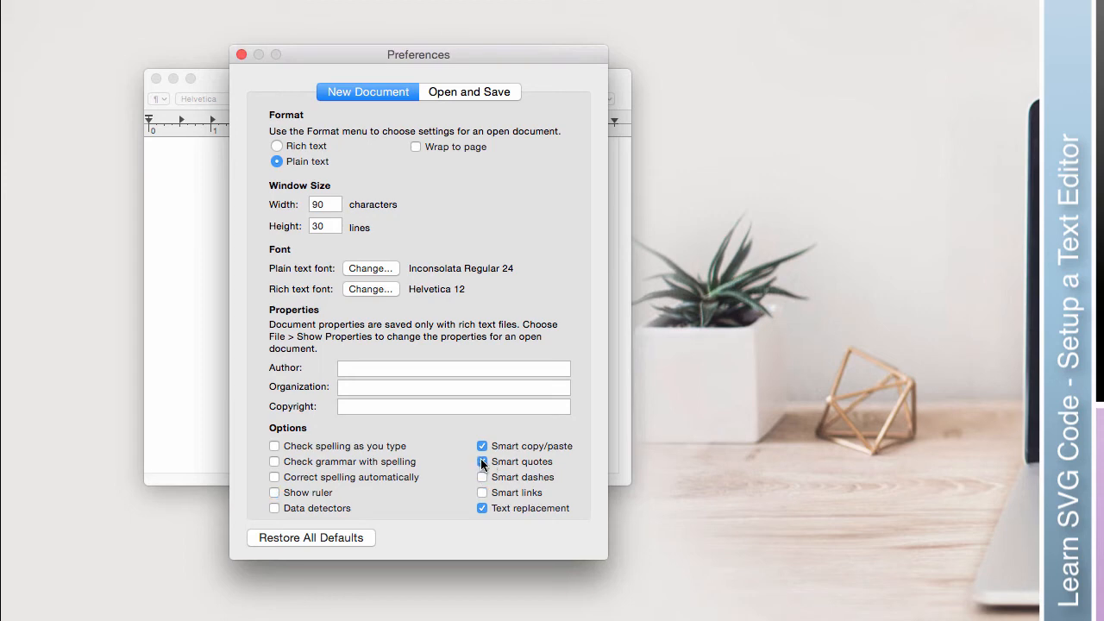
click(481, 462)
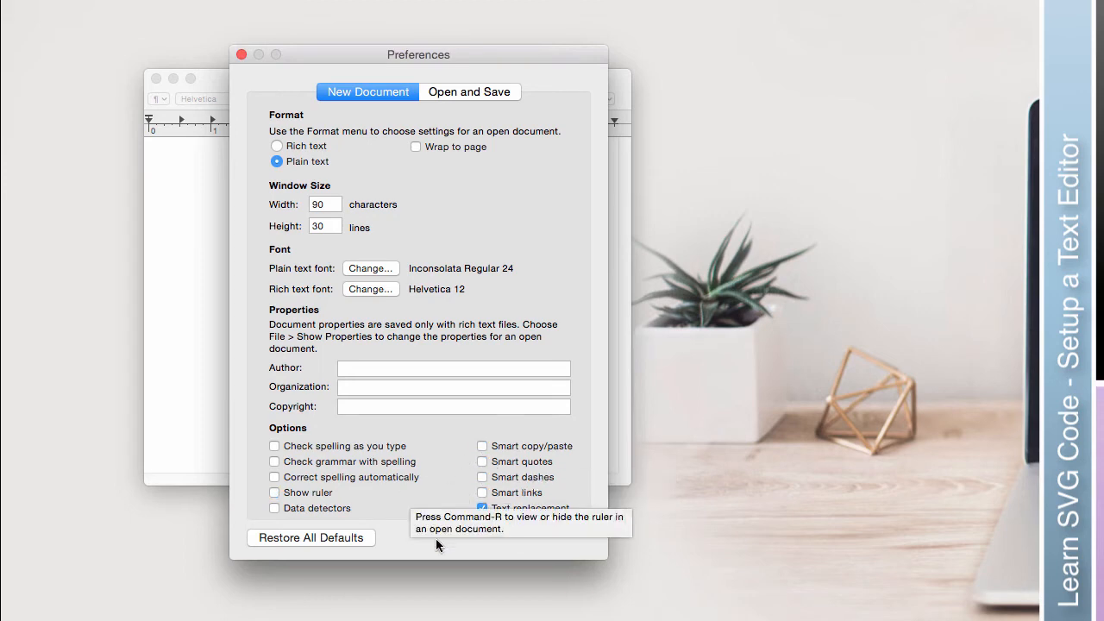
mouse_move(408, 555)
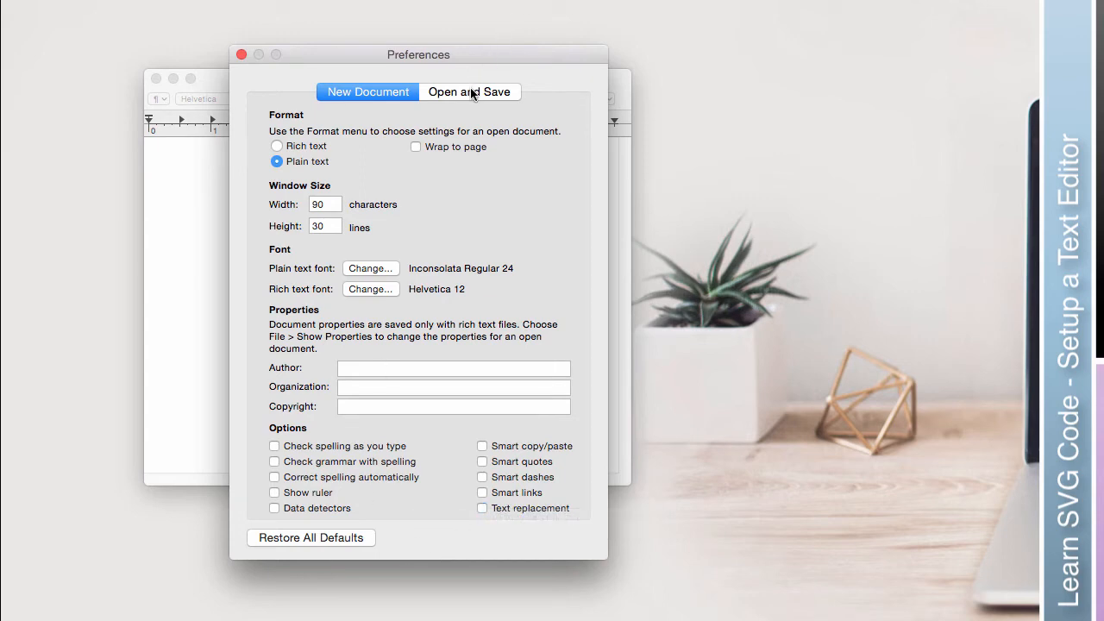
Under Open and Save, disable adding .txt extensions and display HTML files as code, then close Preferences
click(470, 92)
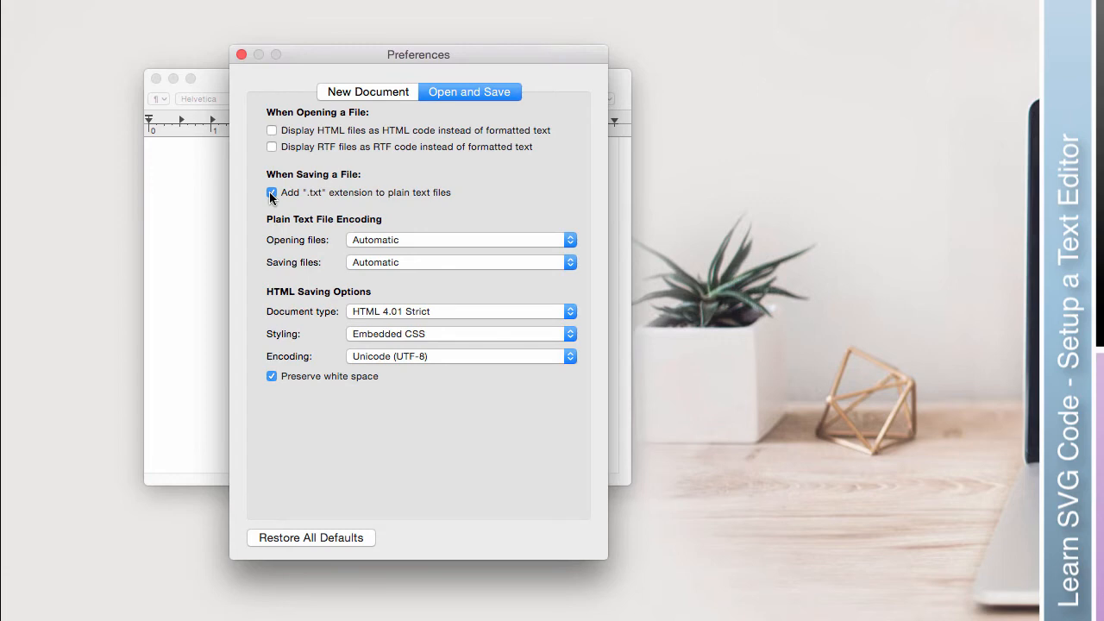
click(273, 193)
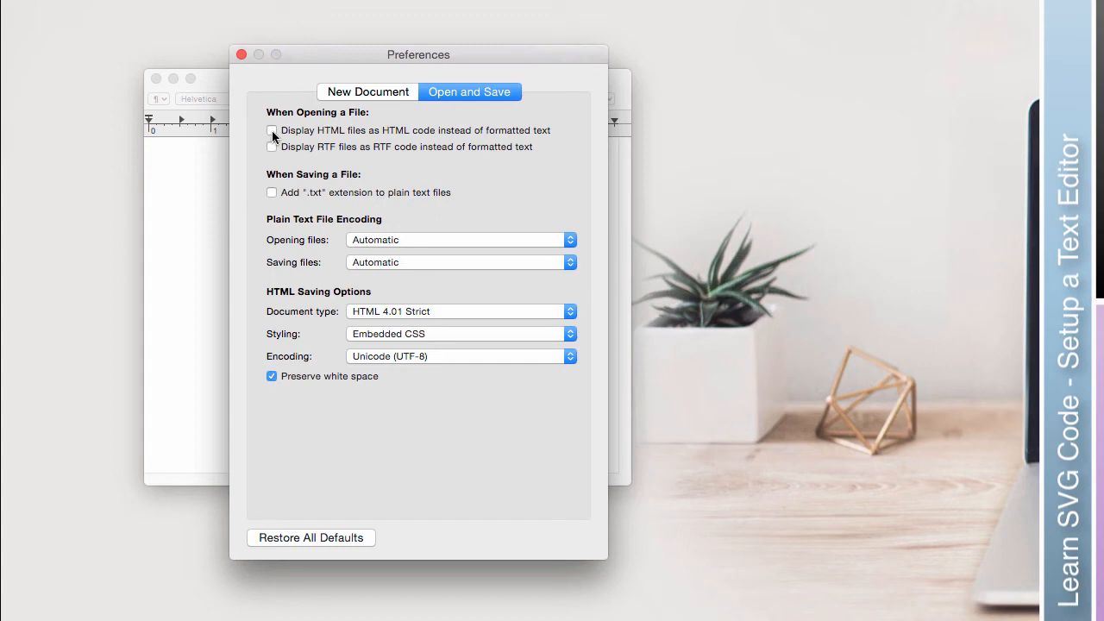
click(272, 131)
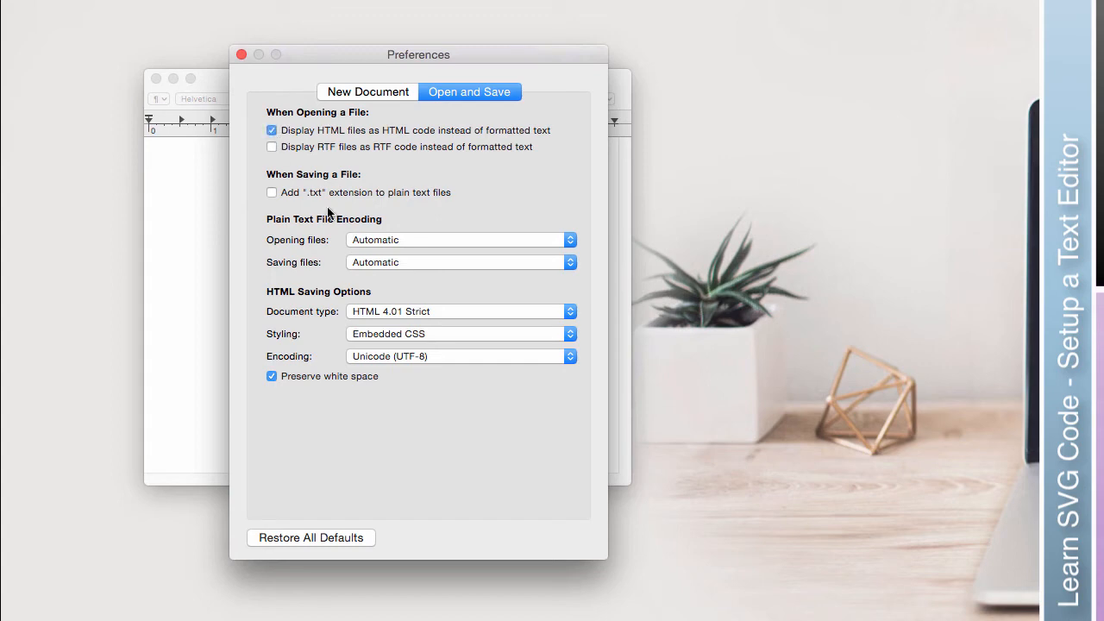
mouse_move(338, 390)
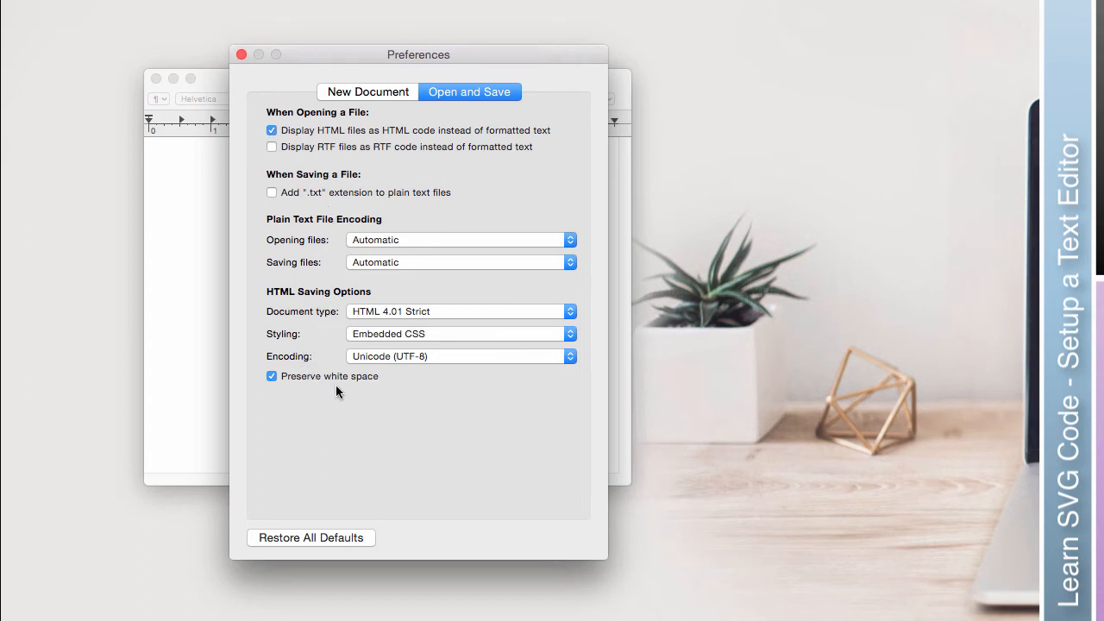
mouse_move(242, 54)
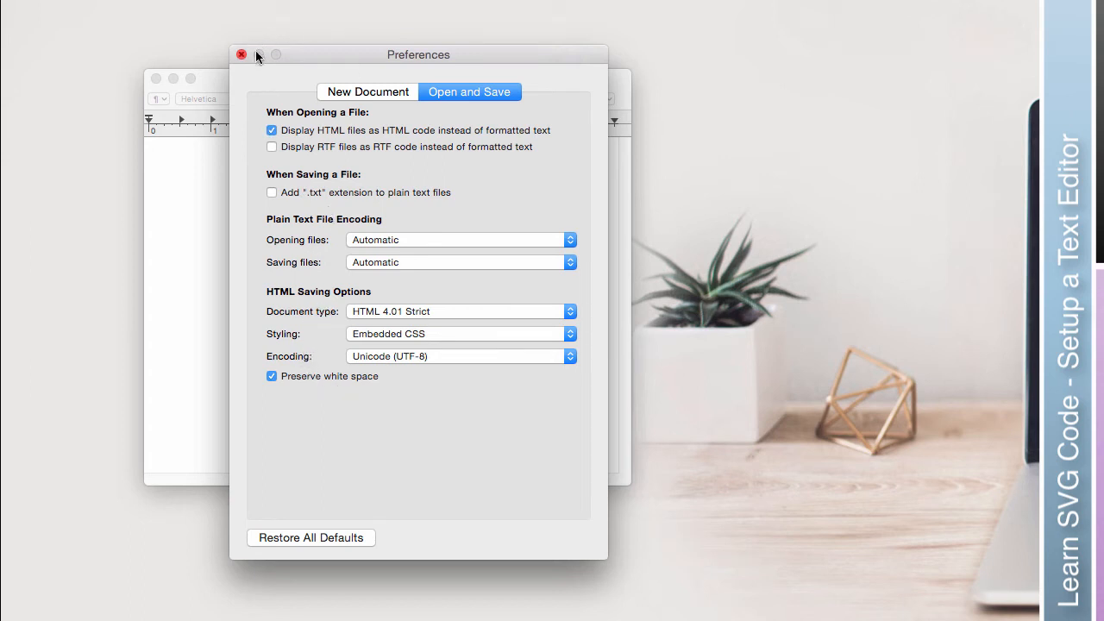
click(241, 54)
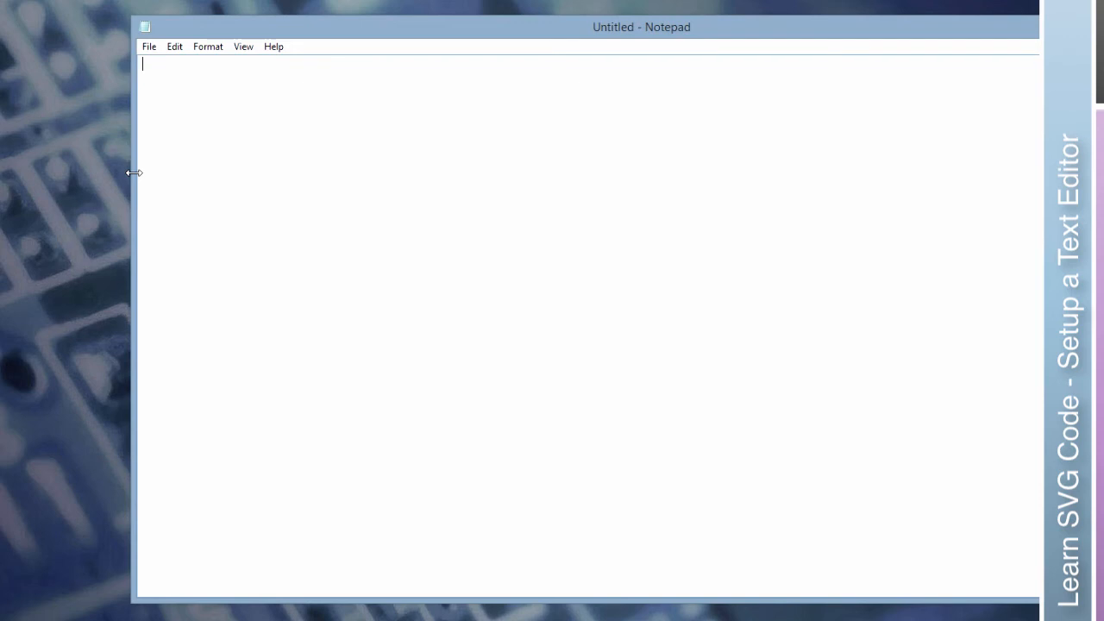
Bring up Notepad's Format > Font dialog and browse the font list
click(207, 44)
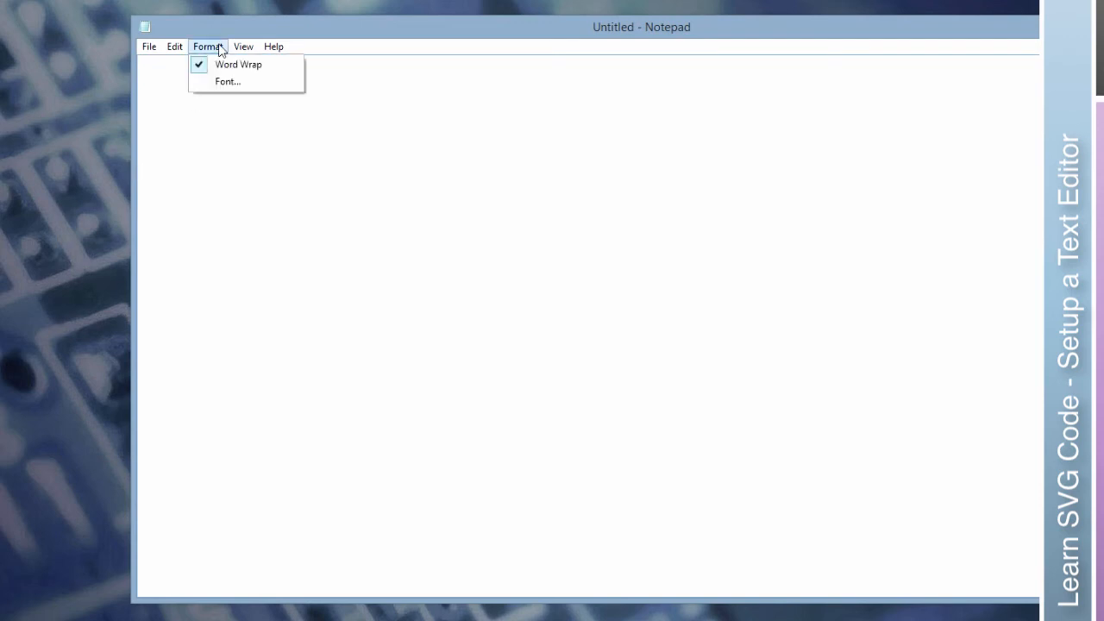
click(227, 81)
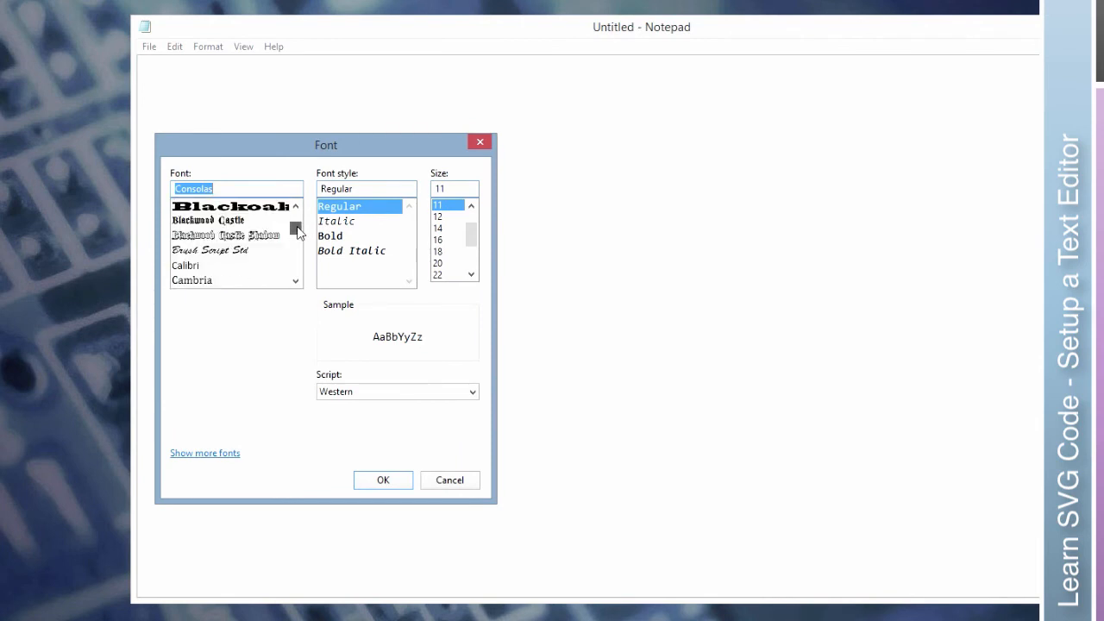
scroll(down, 3)
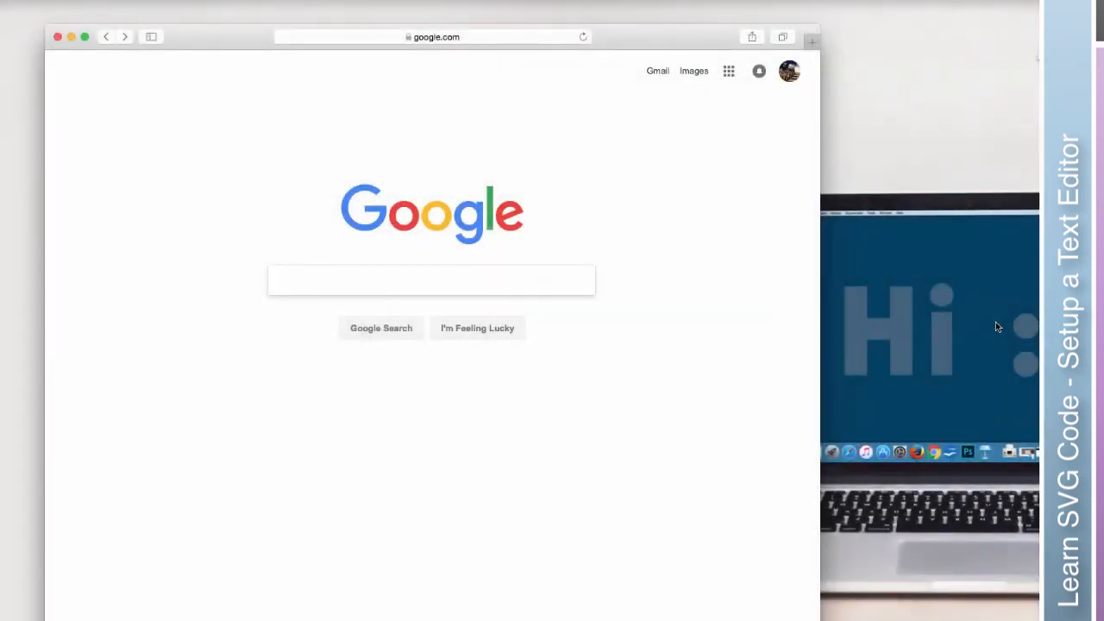
Go to rapidtables.com and reach its Web Tools page from the Web Design list
click(432, 37)
text(rapidtables)
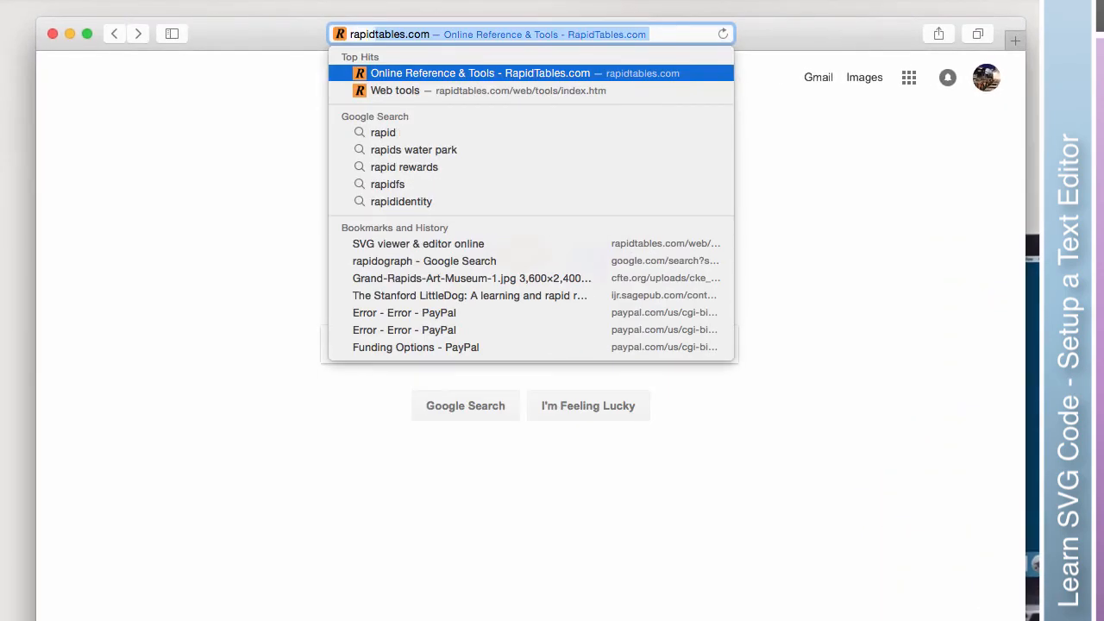
click(479, 73)
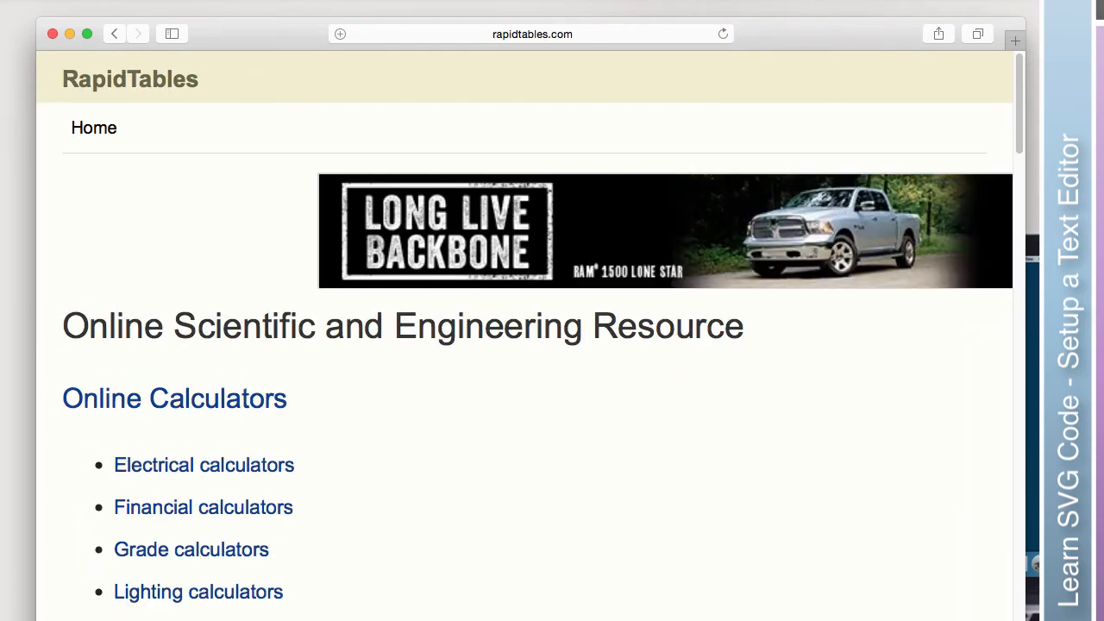
scroll(down, 3)
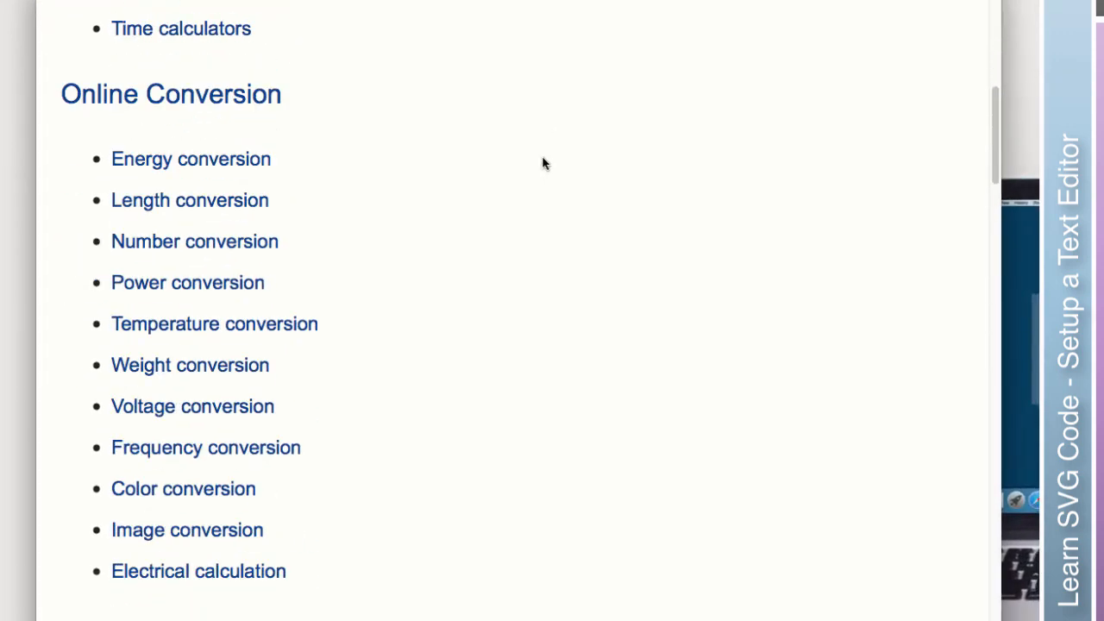
scroll(down, 3)
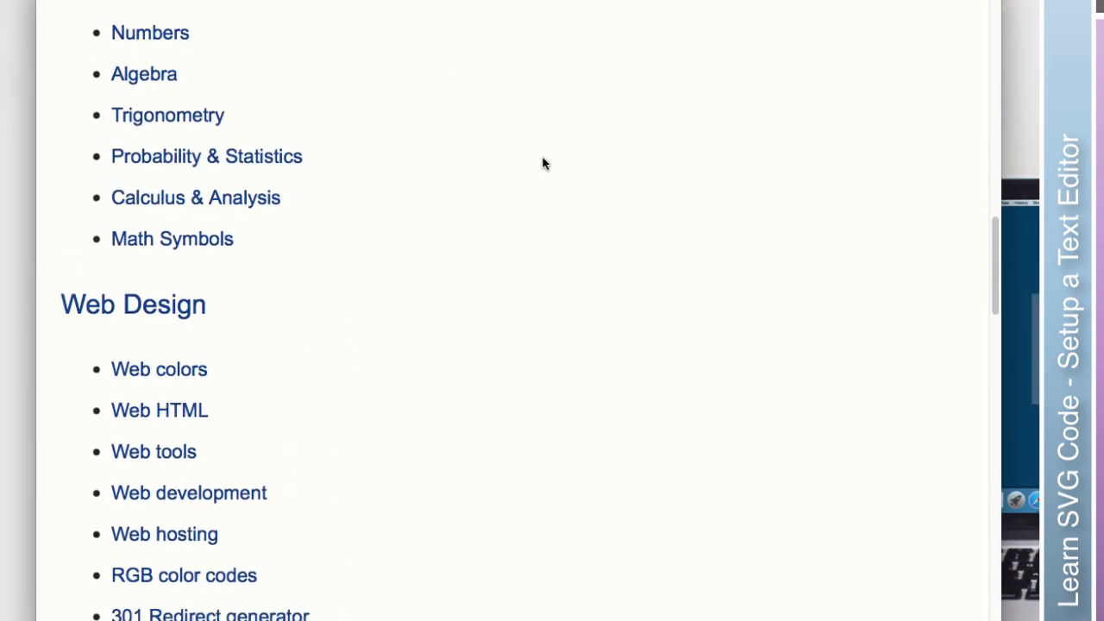
scroll(down, 3)
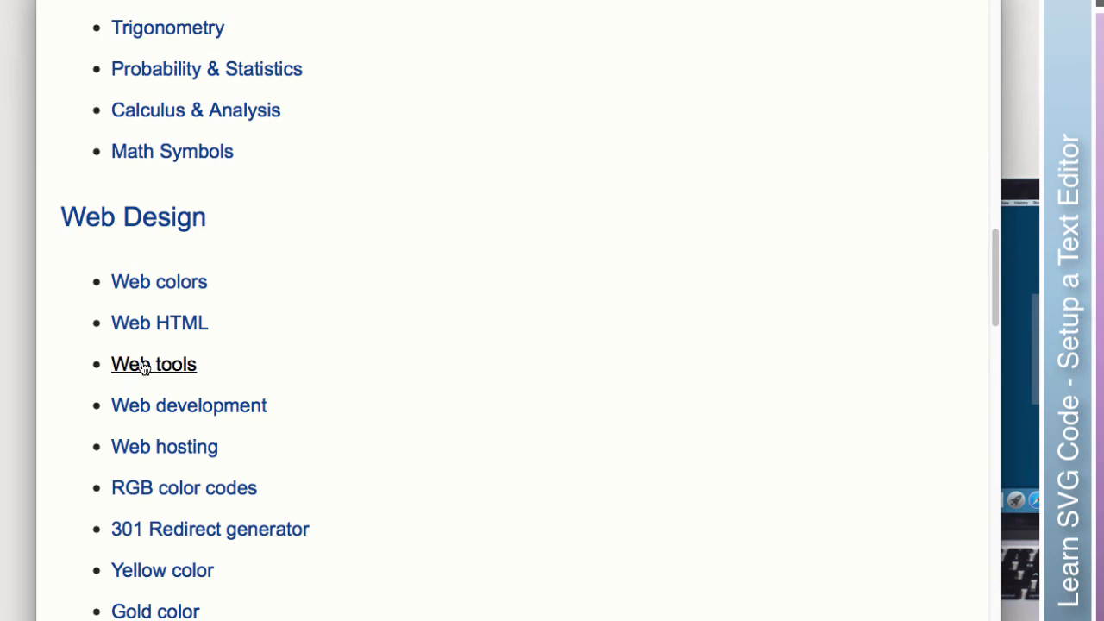
click(154, 363)
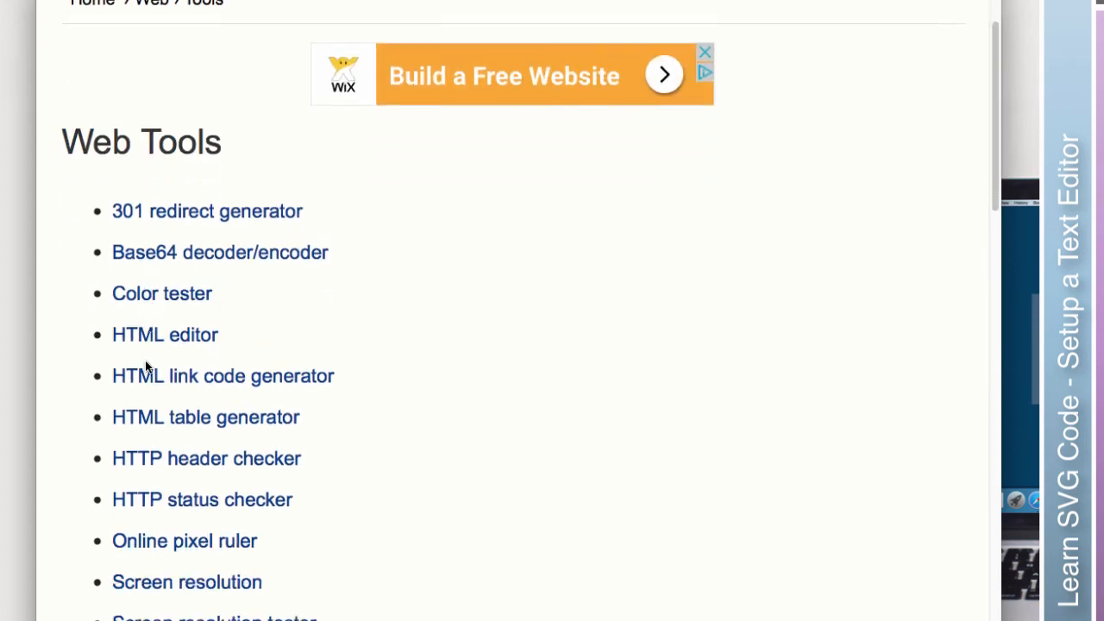
scroll(down, 3)
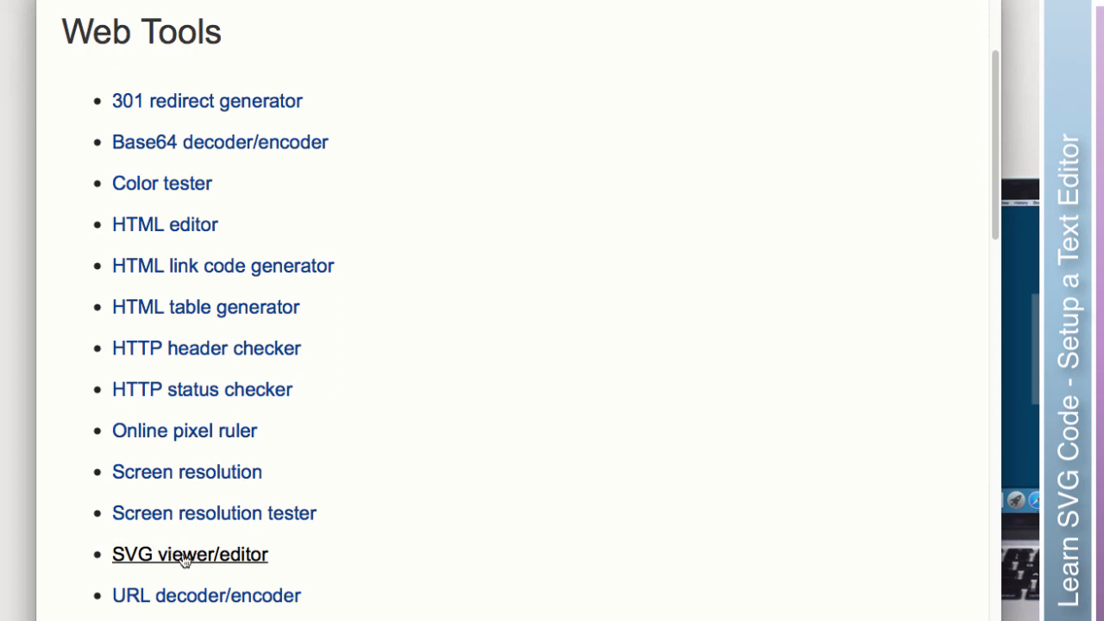
Open the SVG viewer/editor showing sample green rectangle code and its preview
click(190, 553)
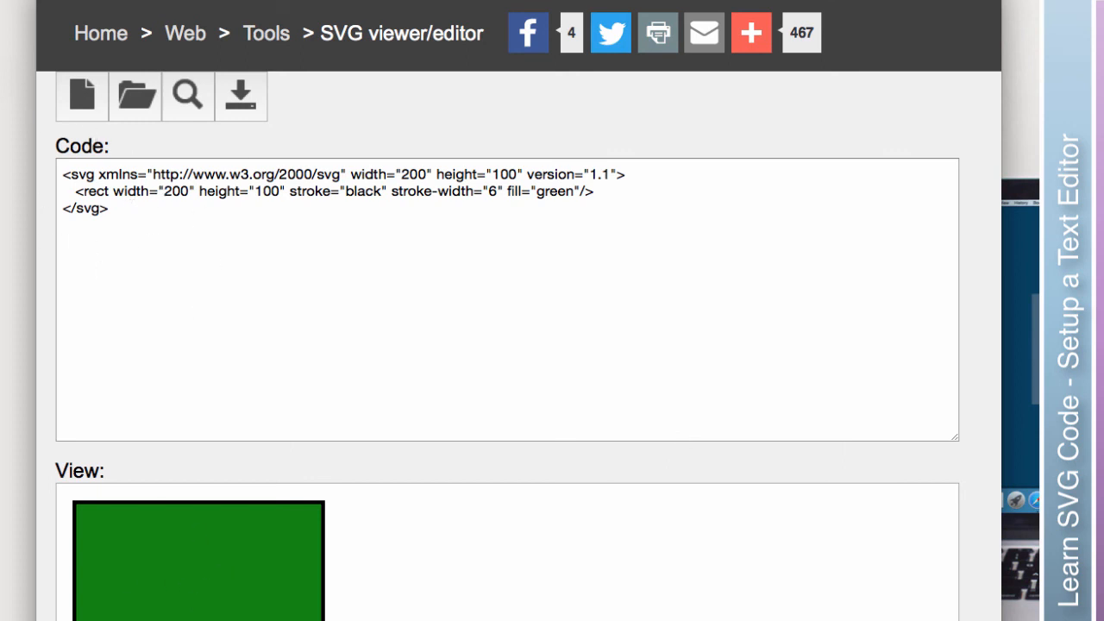
mouse_move(544, 429)
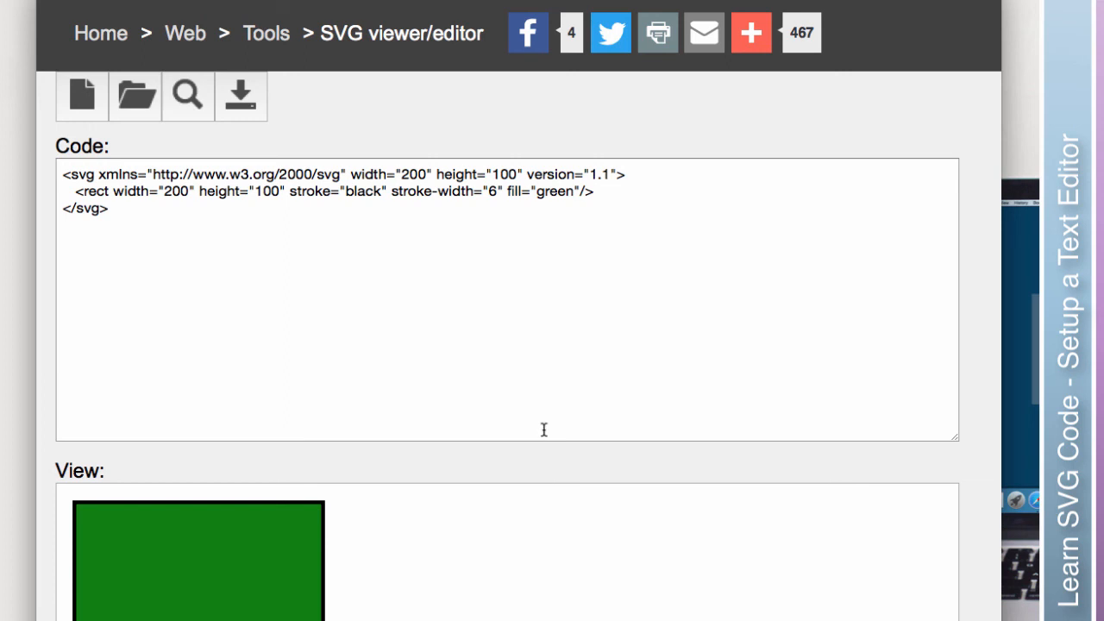